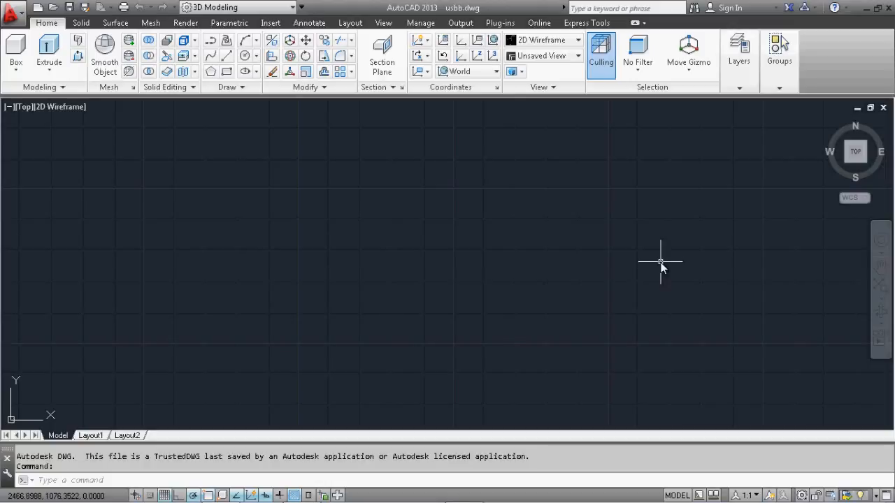
Place a horizontal XLINE construction line through a point across the drawing
type("xline")
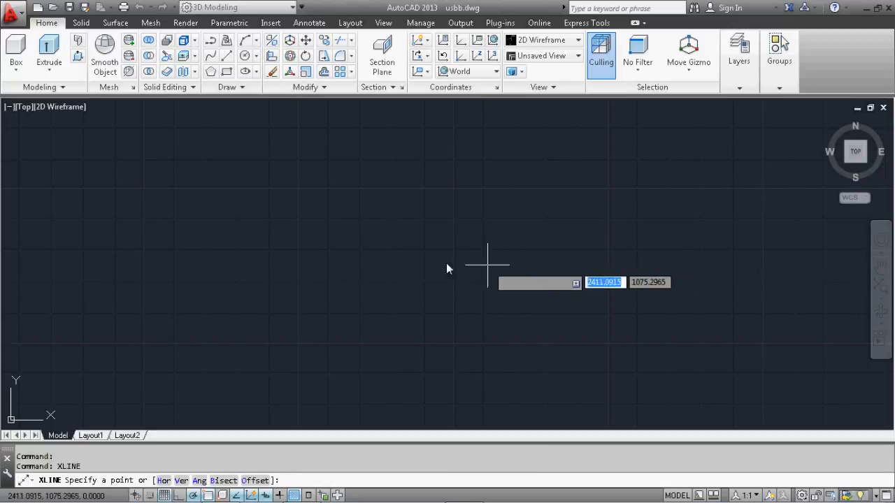
left_click(487, 264)
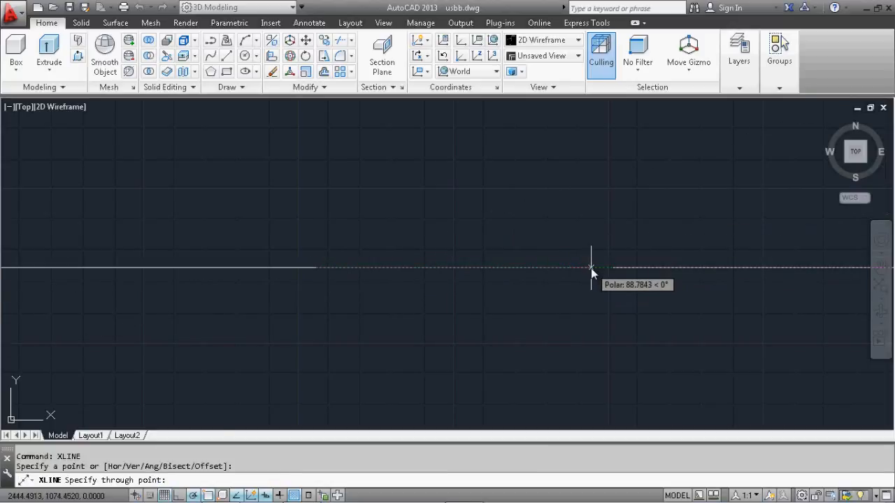
key("Escape")
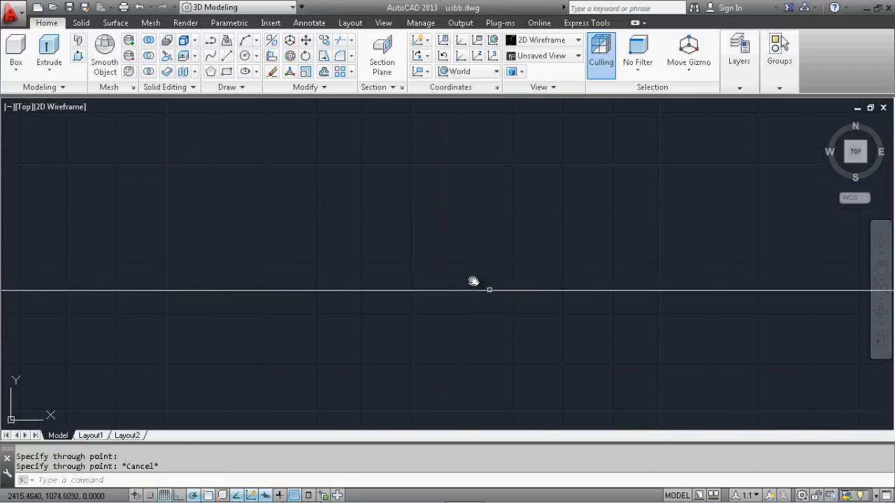
Draw the stepped upper-half profile as one polyline with segment lengths 2 and 20
type("PLINE")
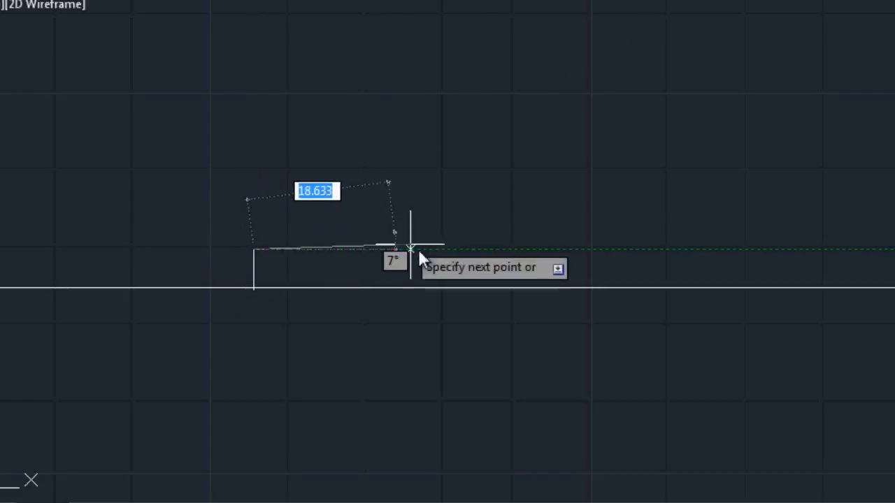
type("2")
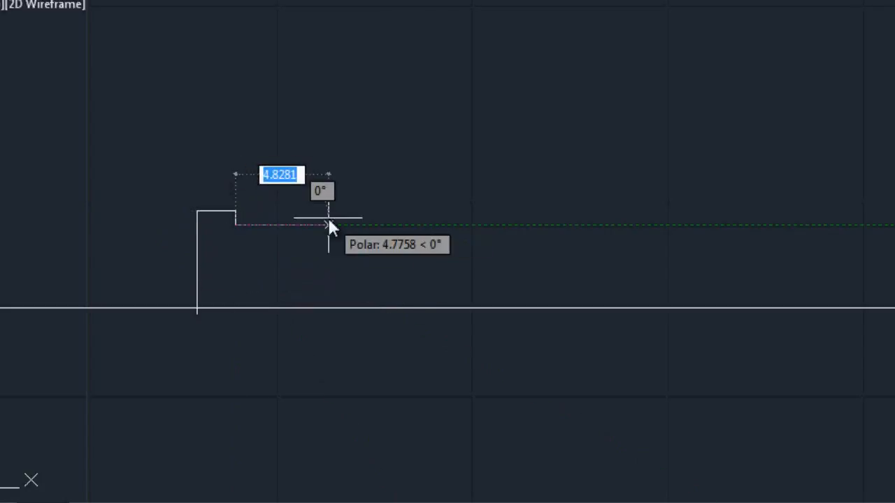
mouse_move(336, 230)
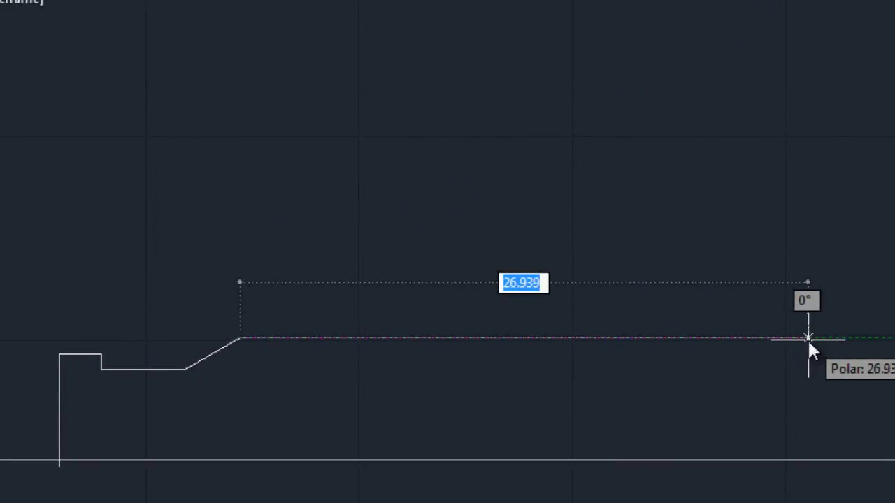
type("20")
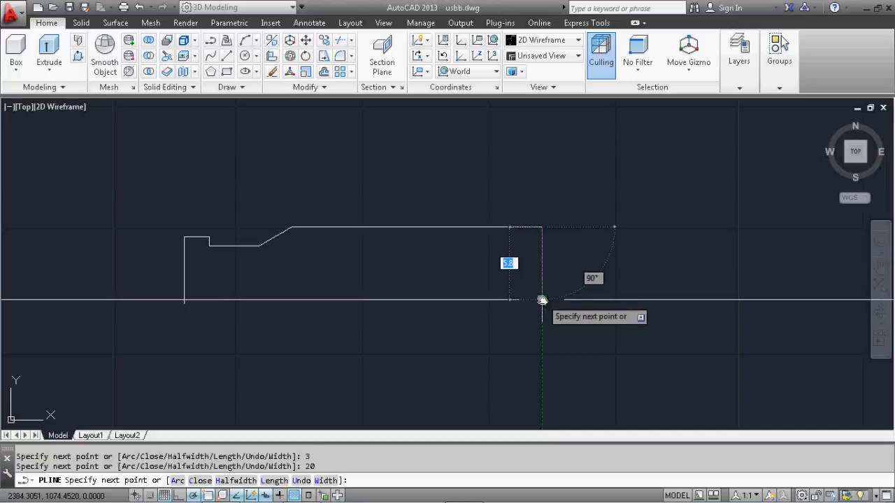
key("Escape")
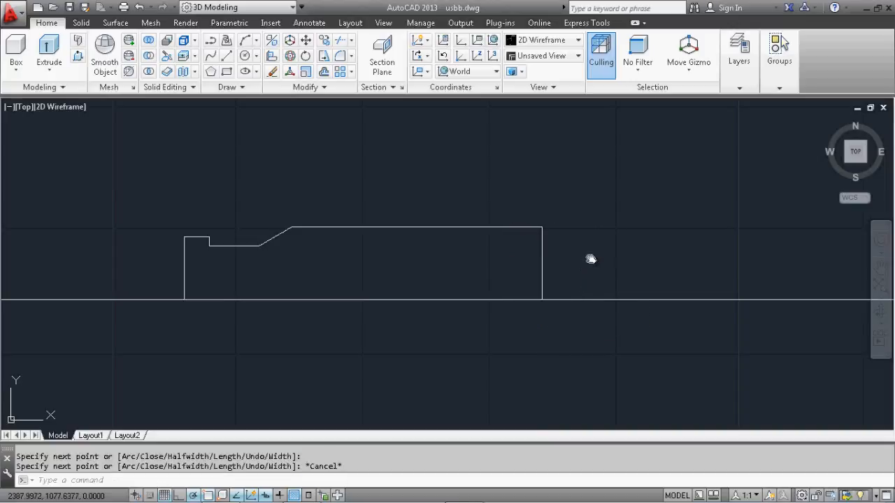
left_click(591, 260)
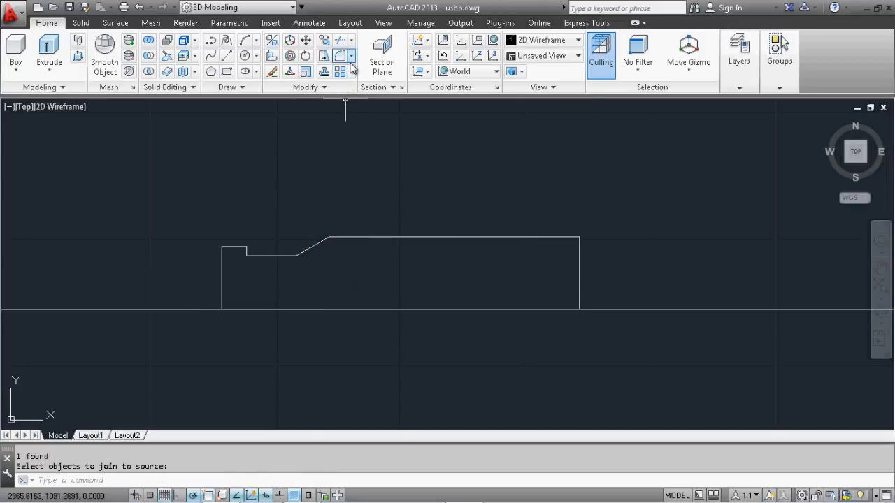
Fillet the outer top corners of the half outline with radius 2
left_click(340, 72)
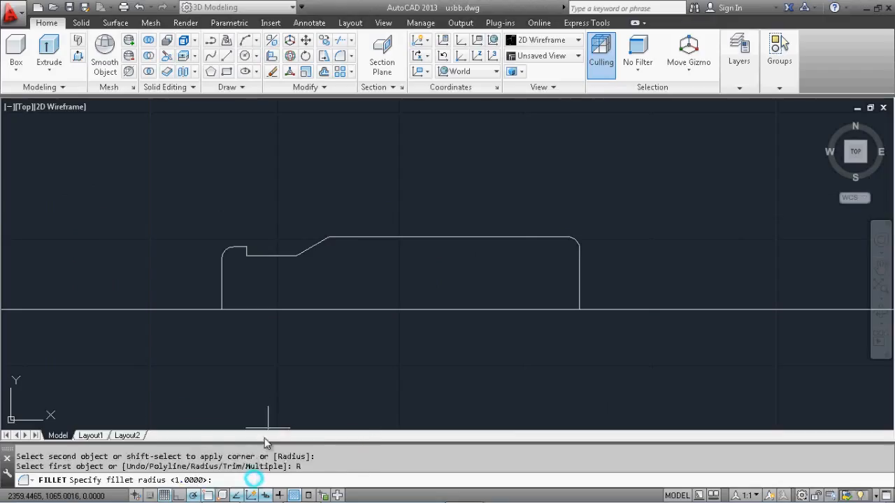
type("2")
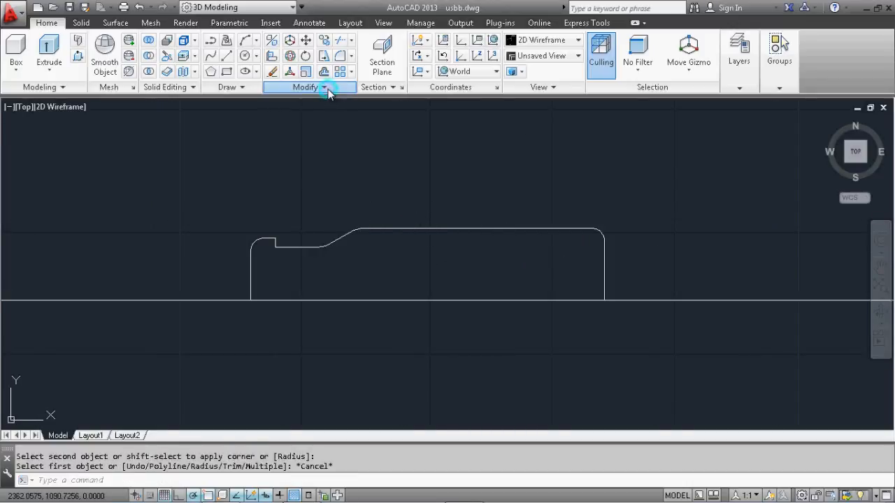
Mirror the half outline about two points on the construction line, keeping the original
left_click(323, 87)
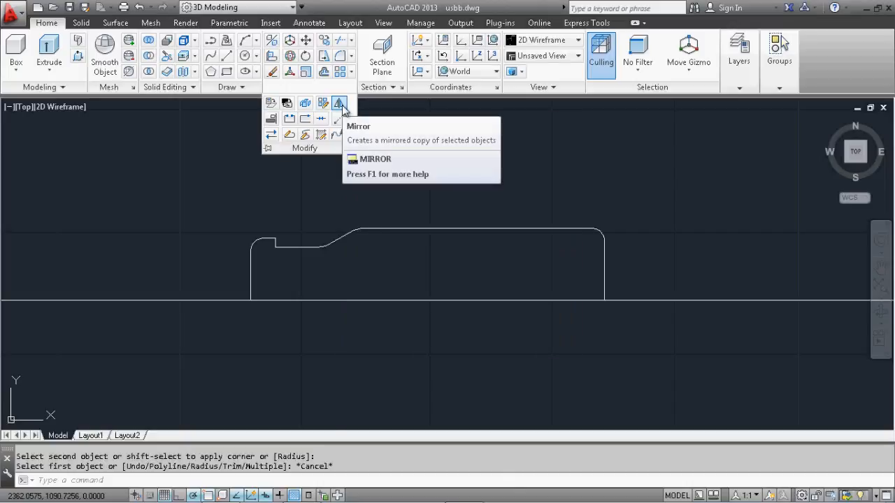
left_click(339, 103)
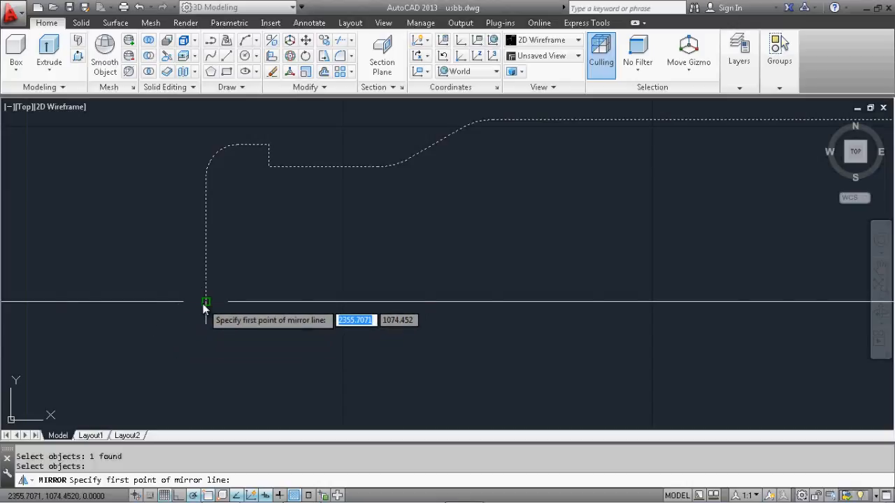
left_click(205, 302)
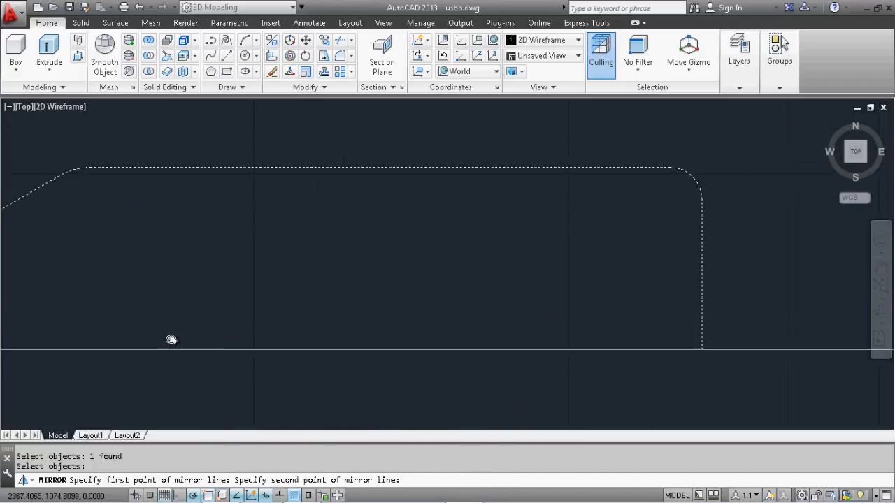
left_click(704, 349)
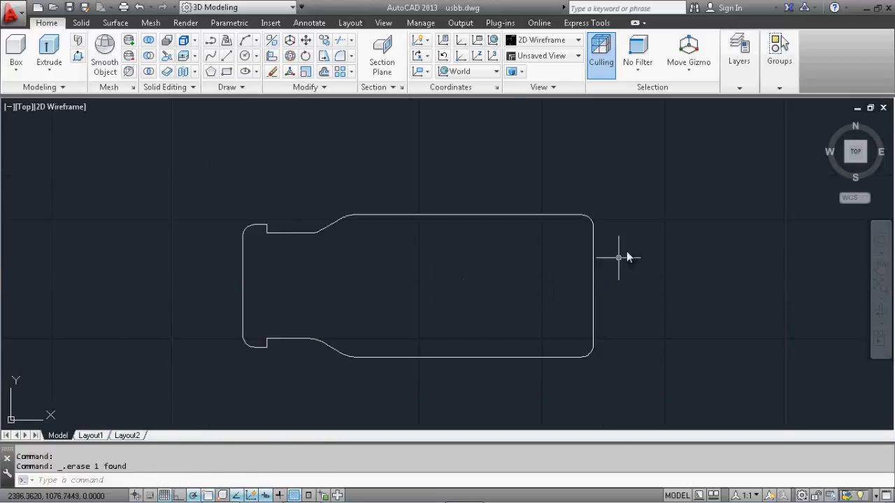
Join both halves into a single closed polyline with JOIN
type("join")
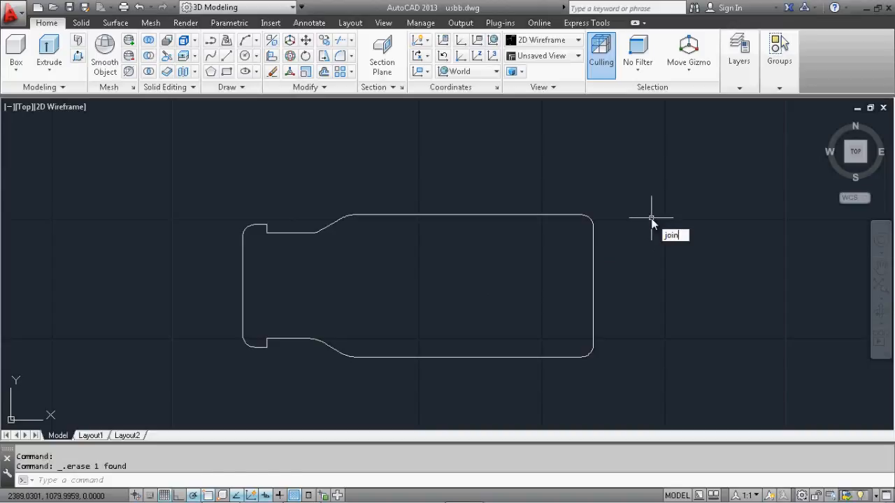
key("enter")
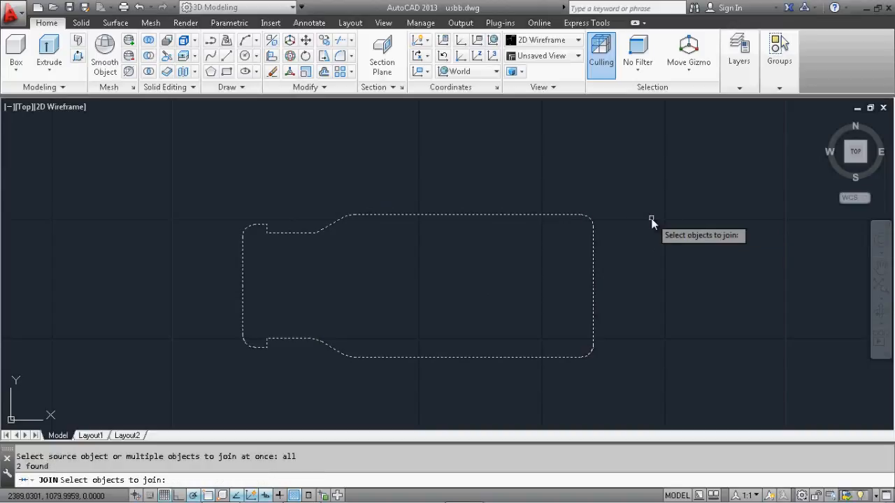
key("enter")
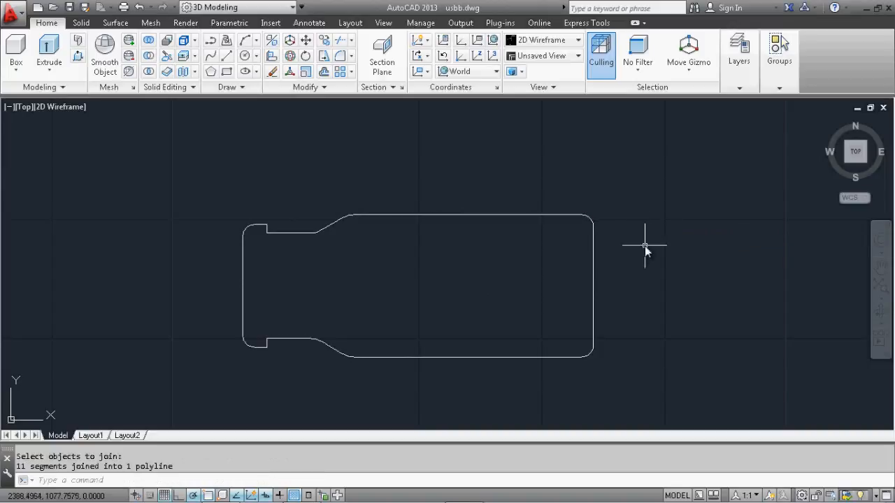